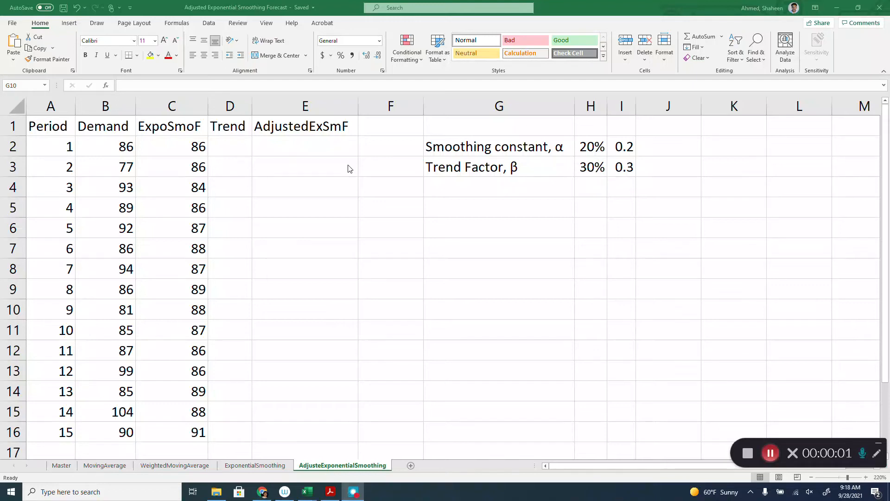
mouse_move(323, 173)
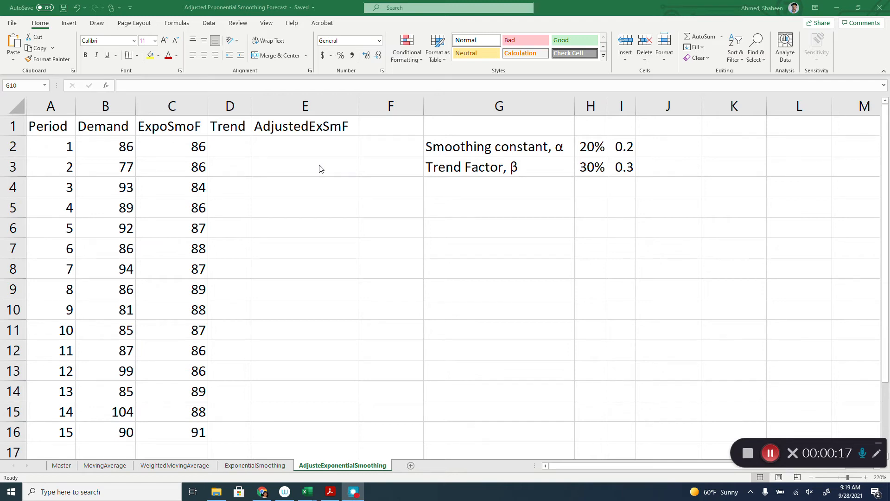
Review the exponential smoothing formula in C3 and the starting values for the Trend column
left_click(498, 309)
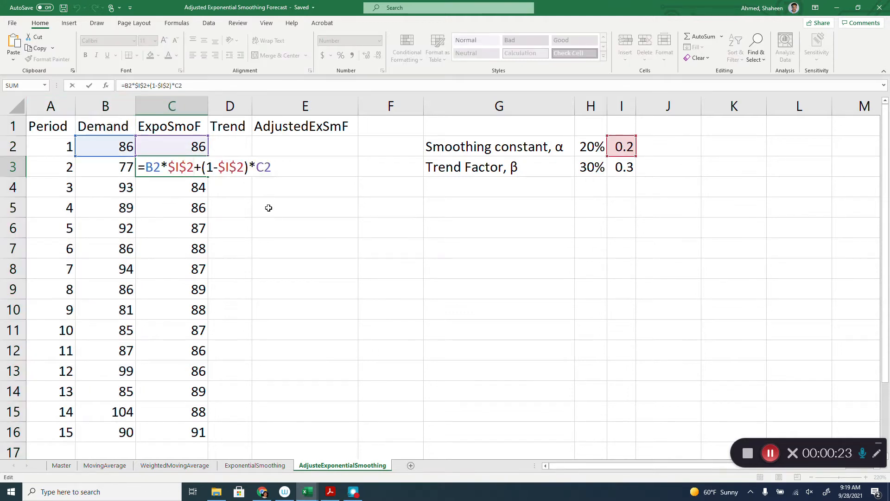
key("Enter")
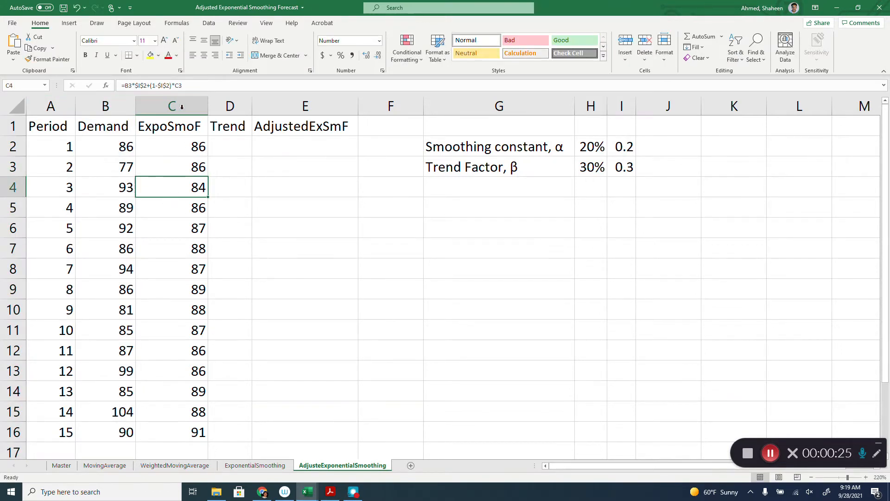
left_click(170, 106)
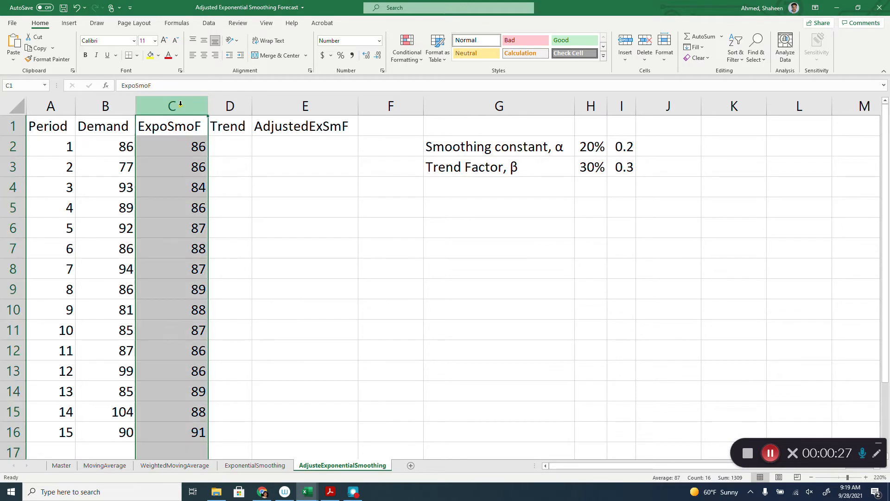
mouse_move(263, 182)
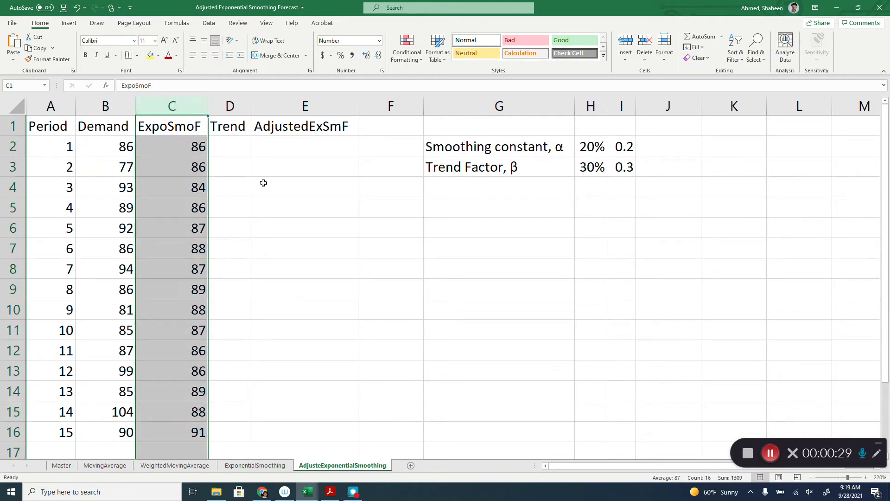
mouse_move(238, 151)
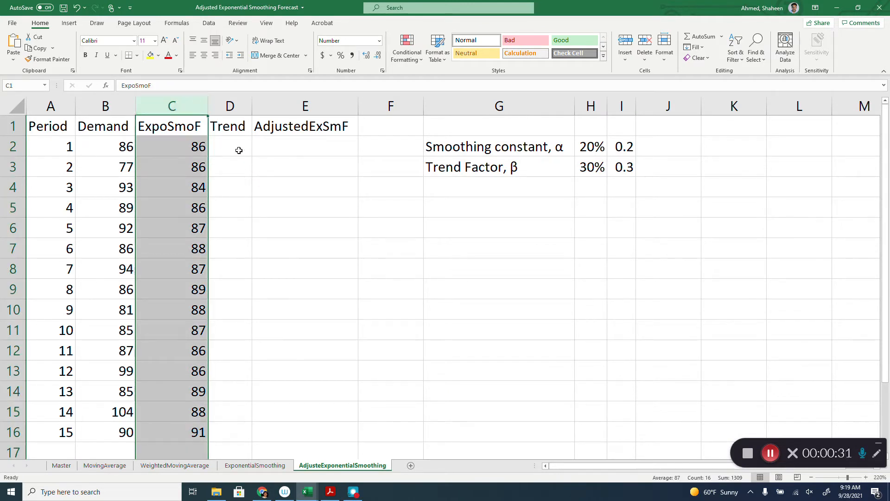
left_click(230, 146)
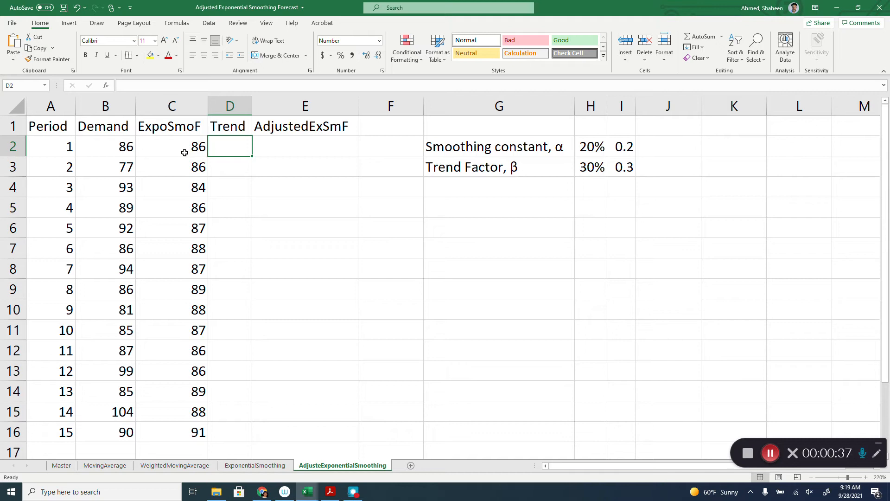
left_click(173, 147)
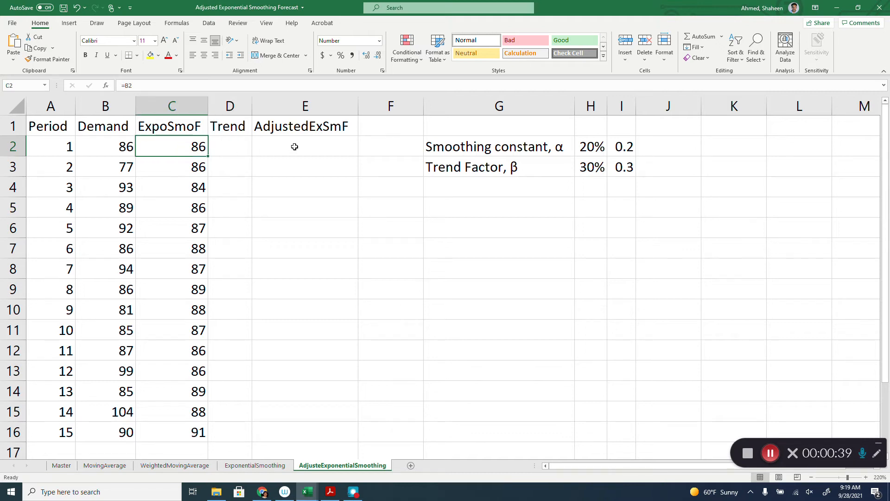
left_click(295, 146)
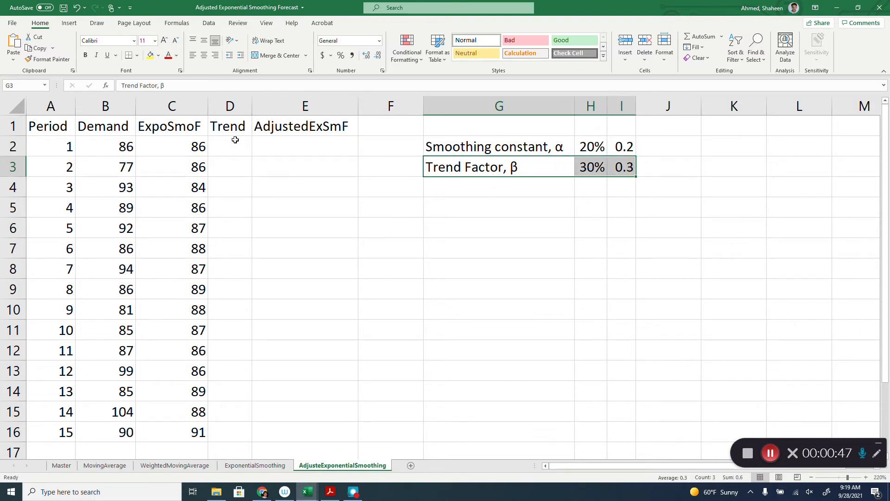
Enter the trend formula =$I$3*(C3-C2)+(1-$I$3)*D2 in D3
left_click(230, 167)
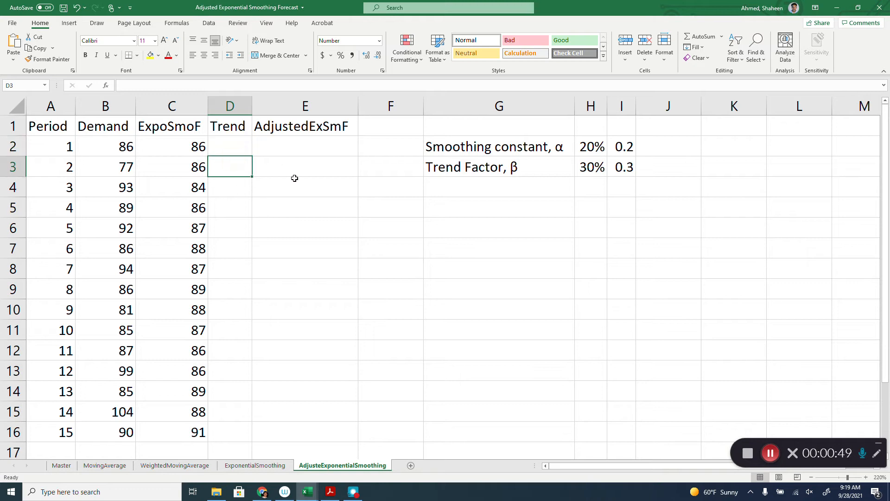
type("=")
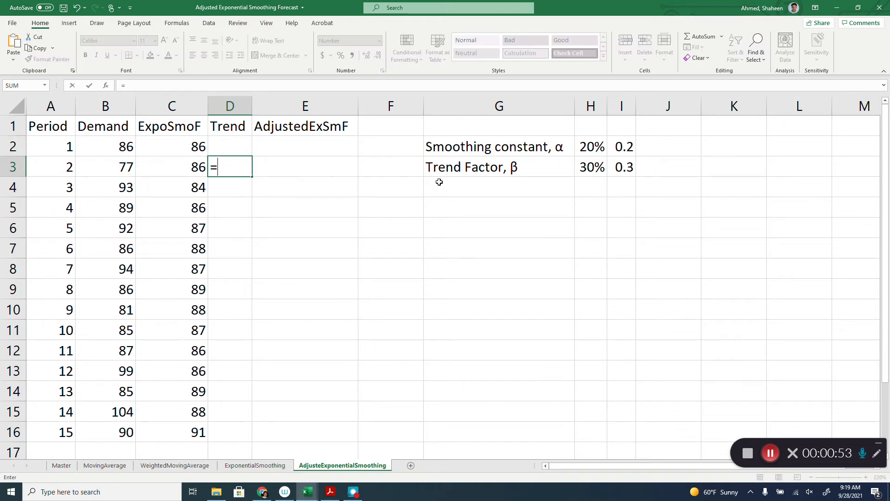
left_click(621, 167)
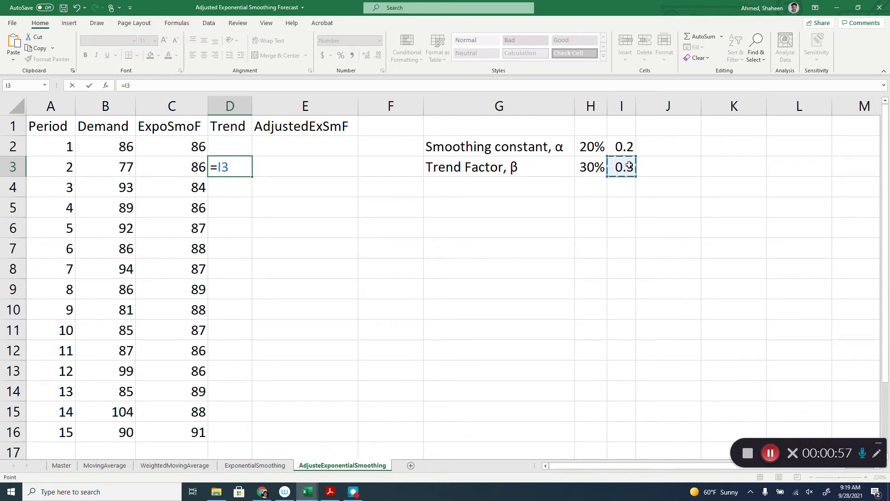
key("F4")
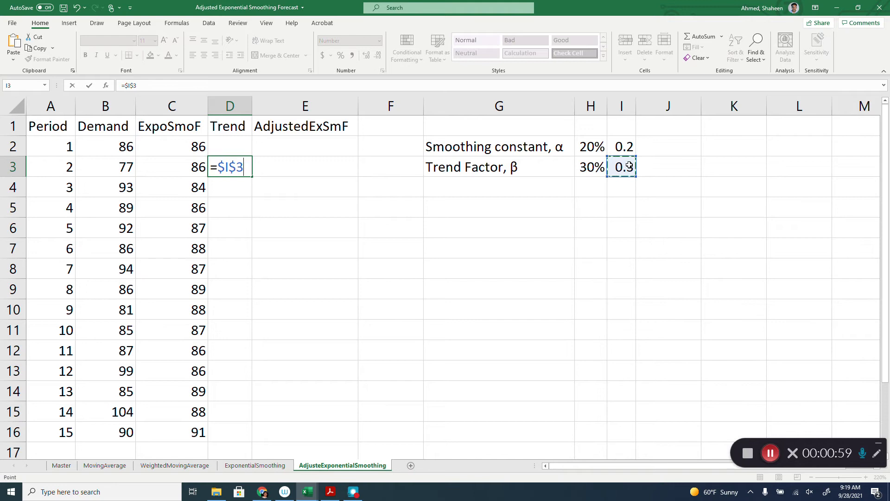
type("*(")
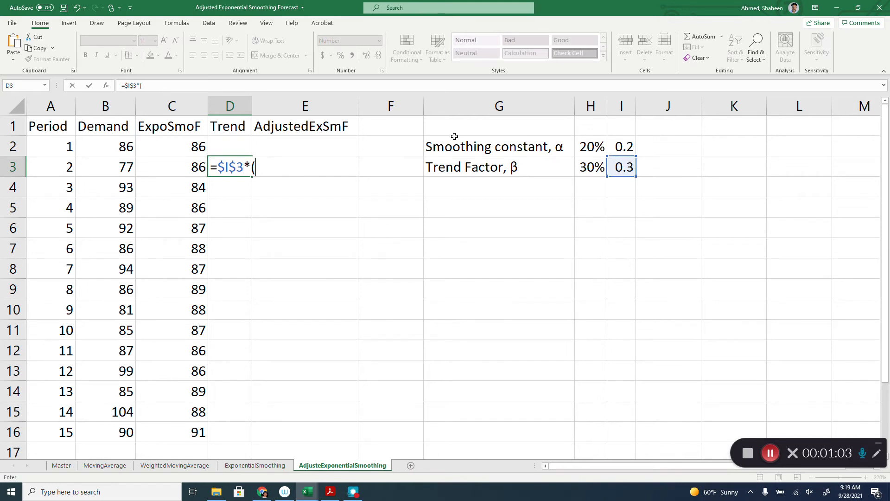
left_click(172, 166)
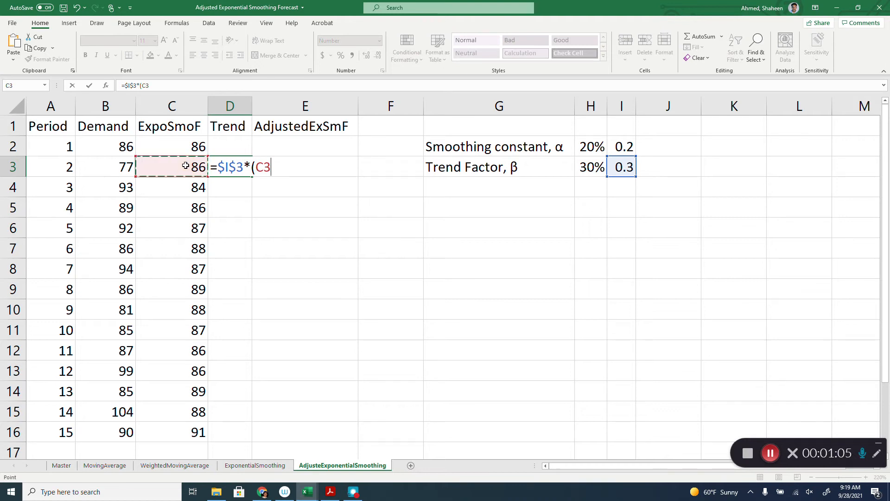
type("-")
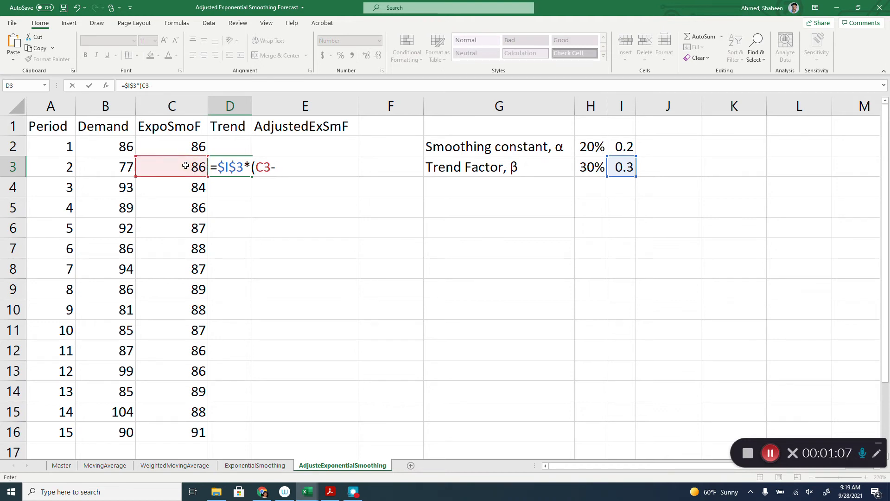
left_click(171, 147)
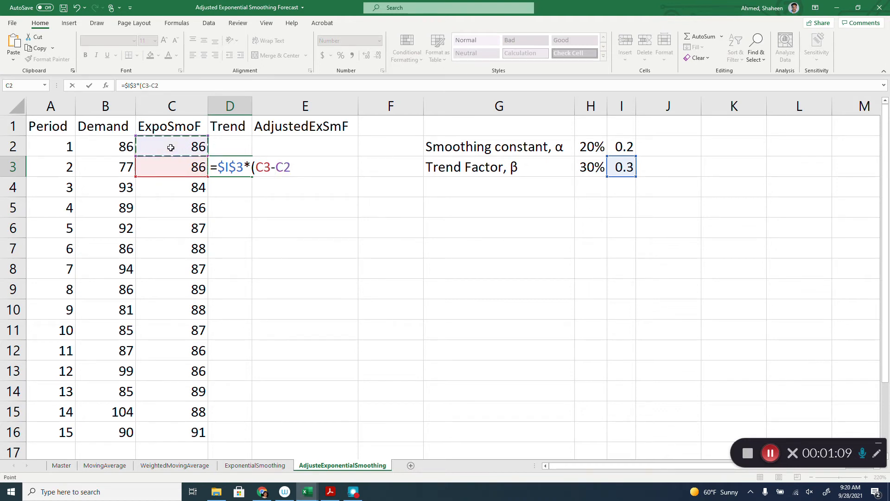
type(")")
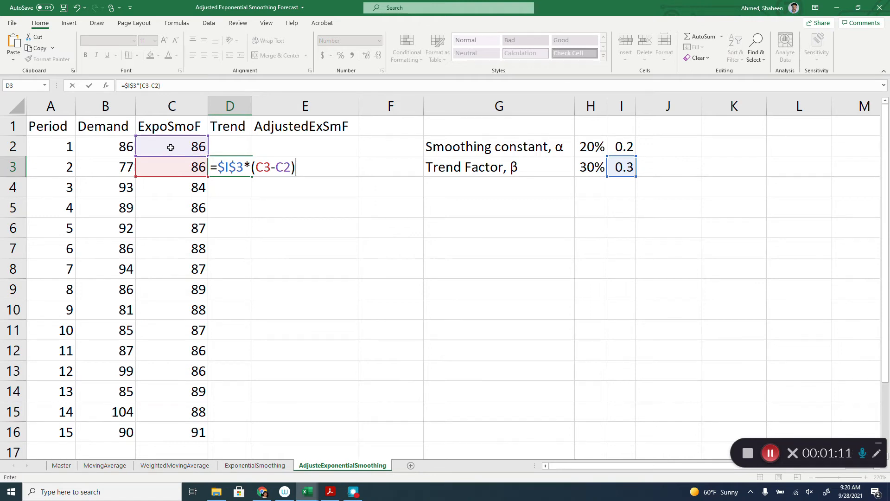
type("+")
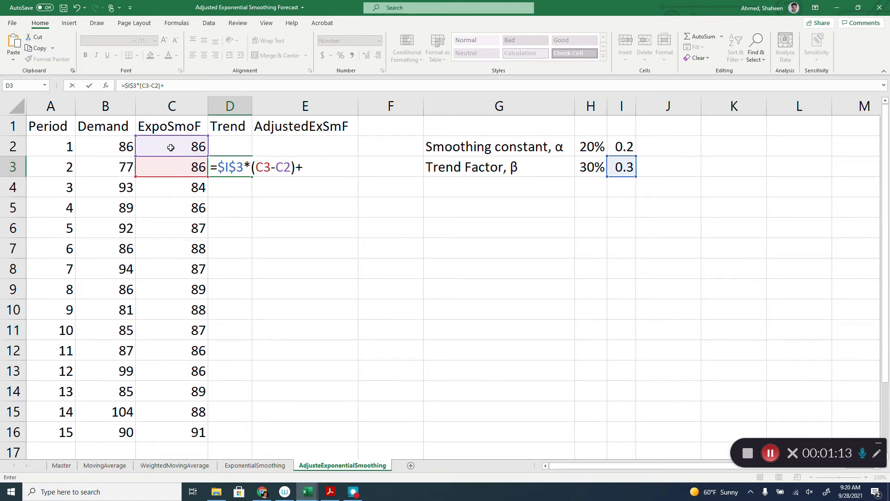
type("(")
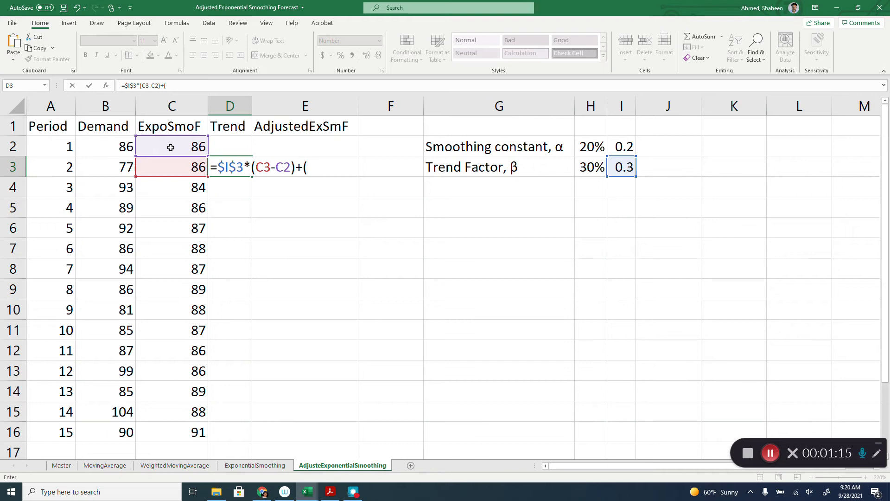
type("1-")
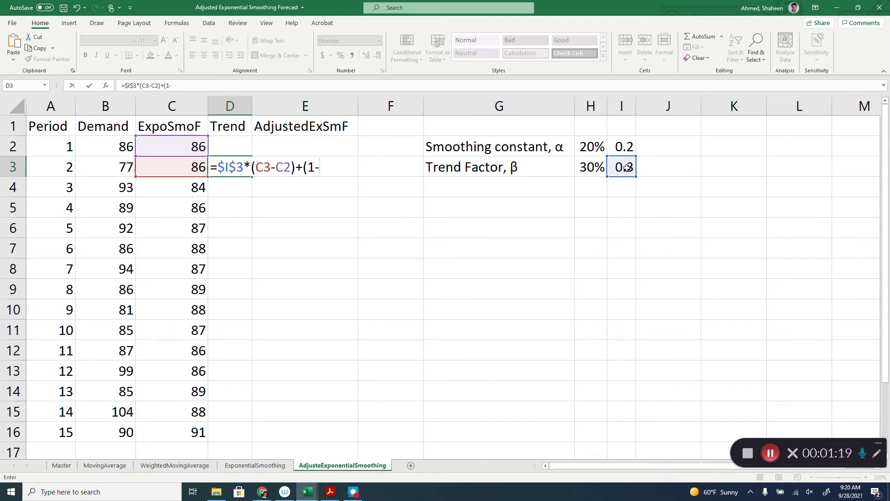
left_click(621, 167)
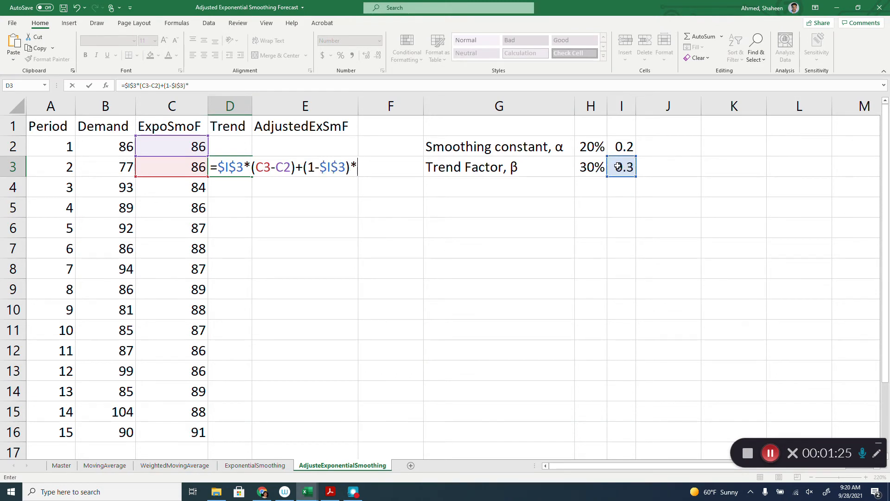
left_click(230, 147)
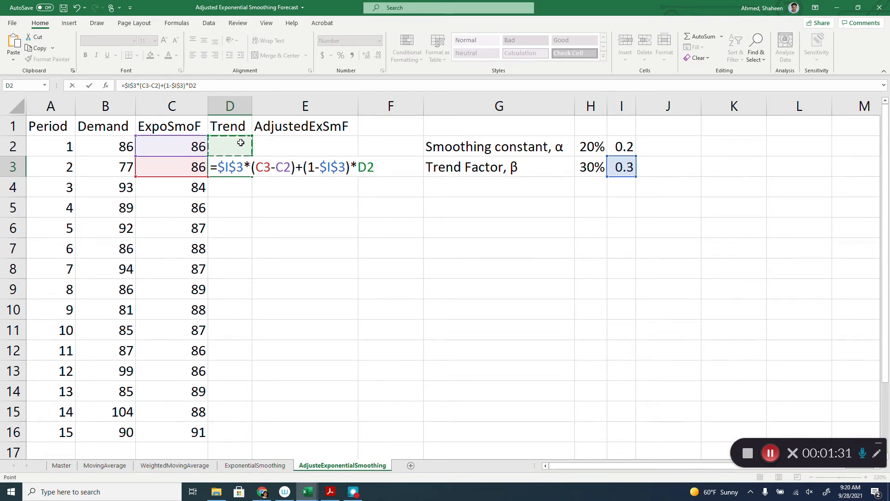
key("Enter")
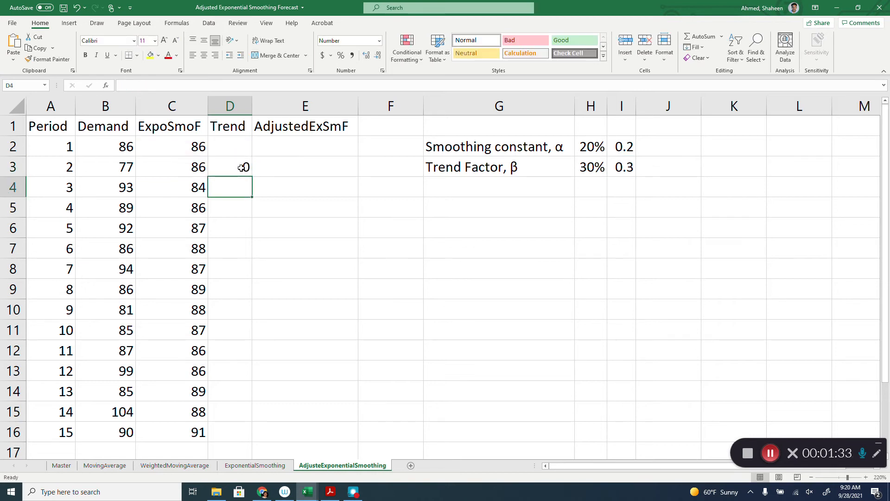
Copy the Trend formula down through D16
left_click(230, 167)
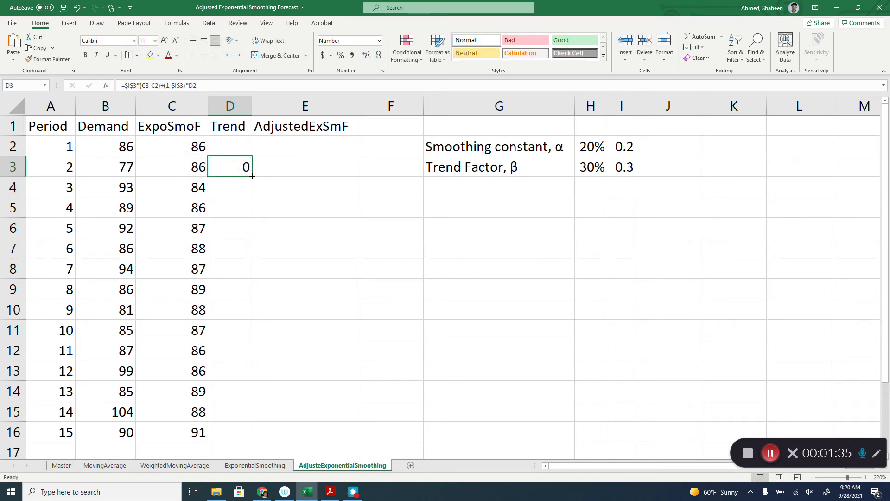
left_click_drag(253, 175, 252, 431)
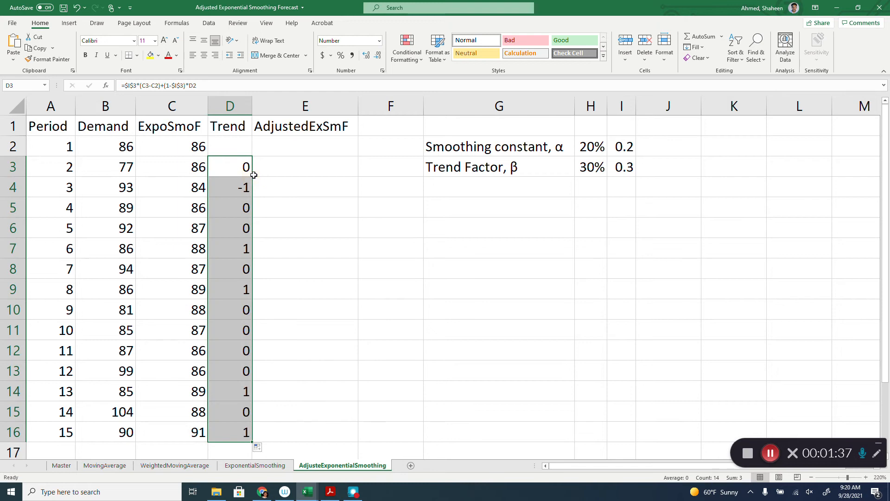
left_click(305, 166)
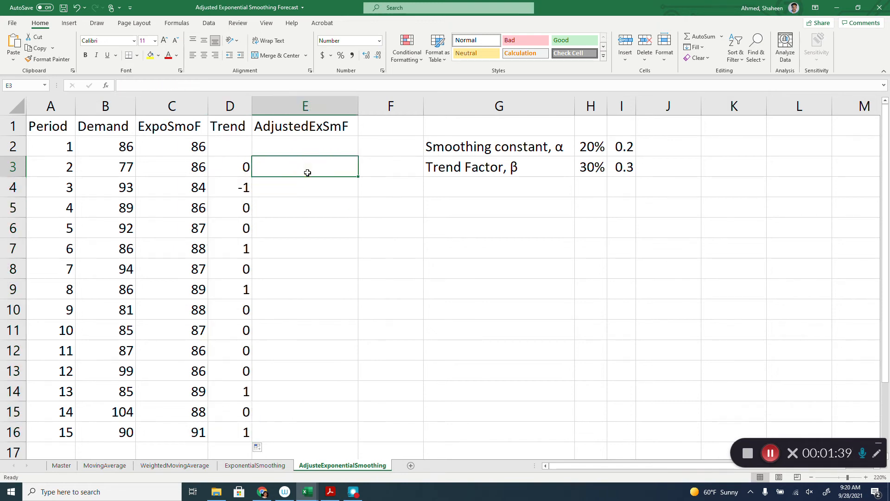
Enter =C3+D3 in E3, fill it down to E16, and start a chart from the chosen columns
type("=C3")
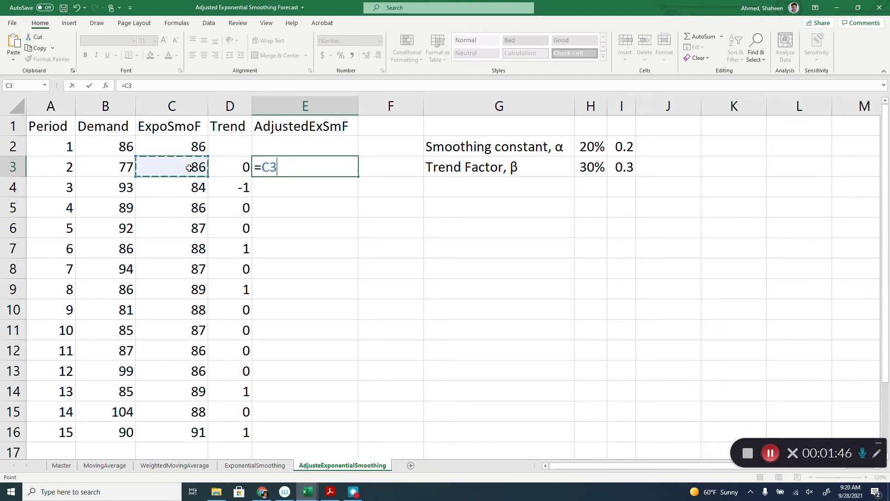
type("+")
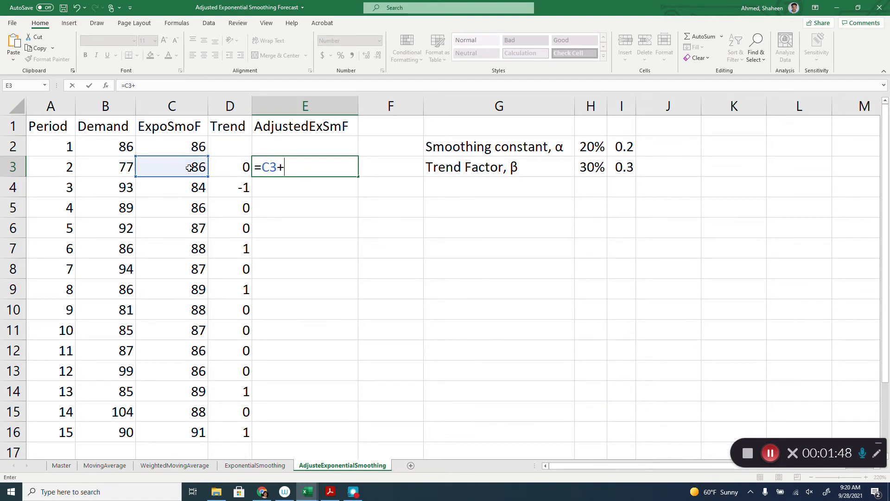
key("Enter")
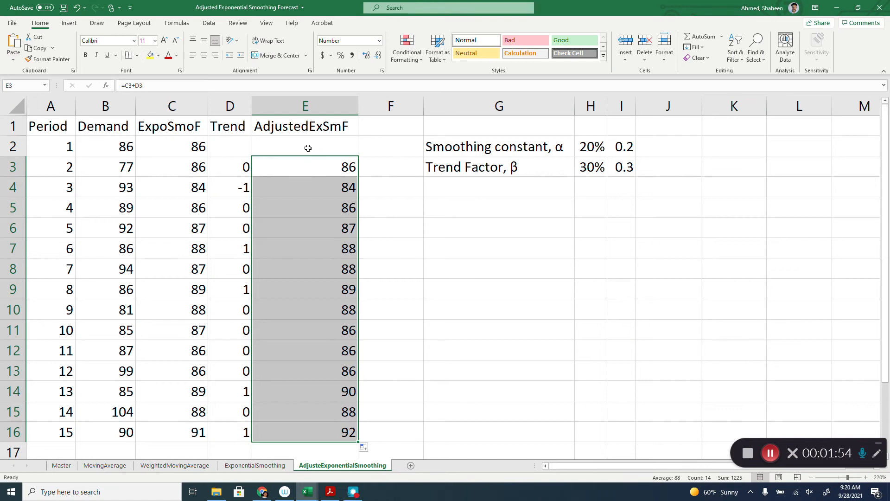
type("86")
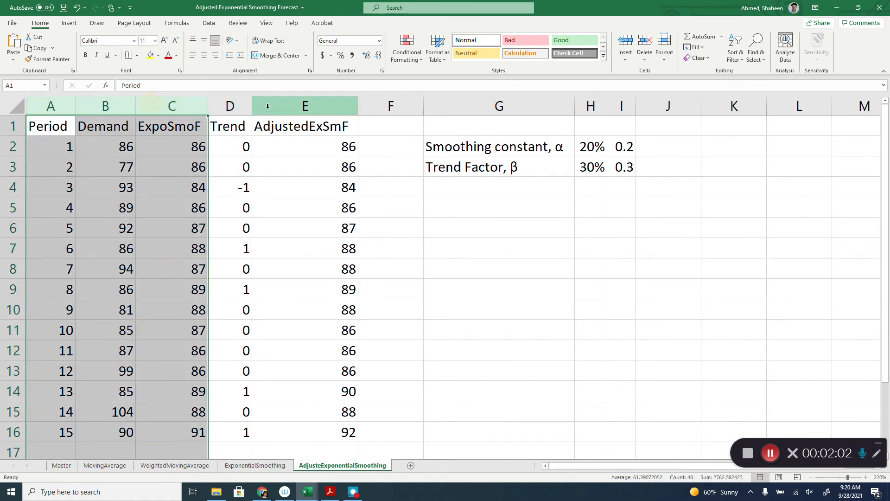
left_click(71, 22)
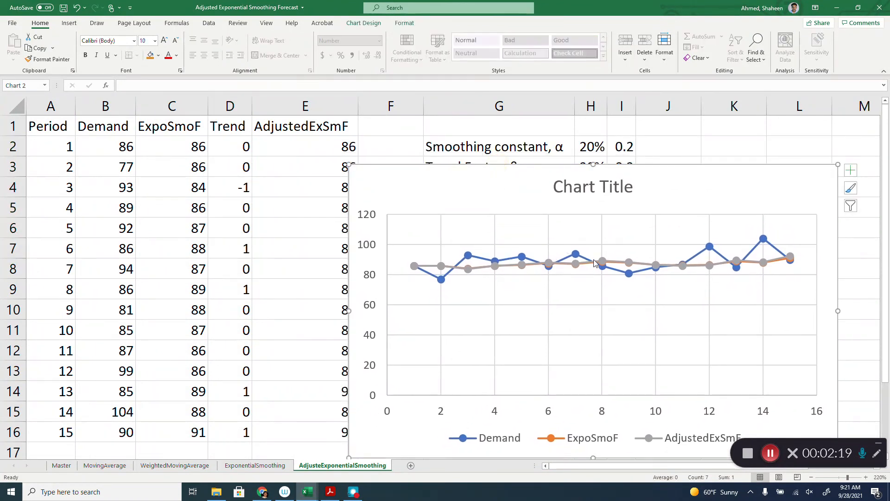
Select the AdjustedExSmF series in the inserted line chart
left_click(603, 262)
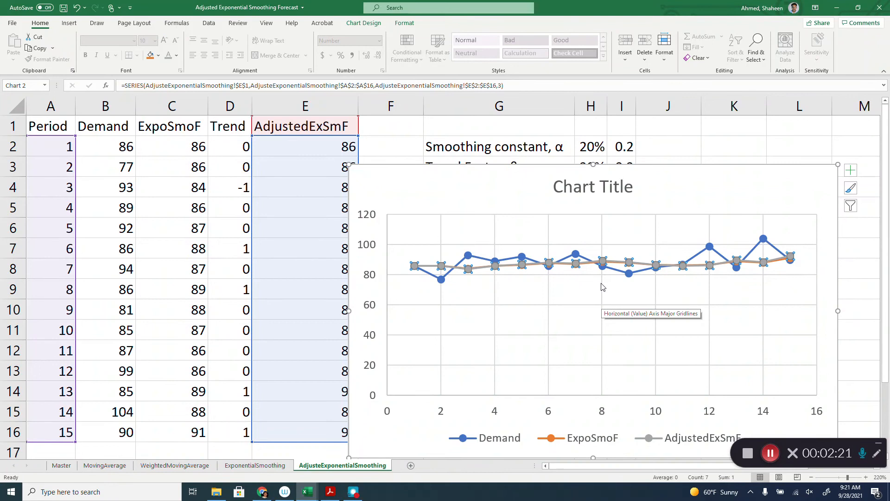
mouse_move(698, 256)
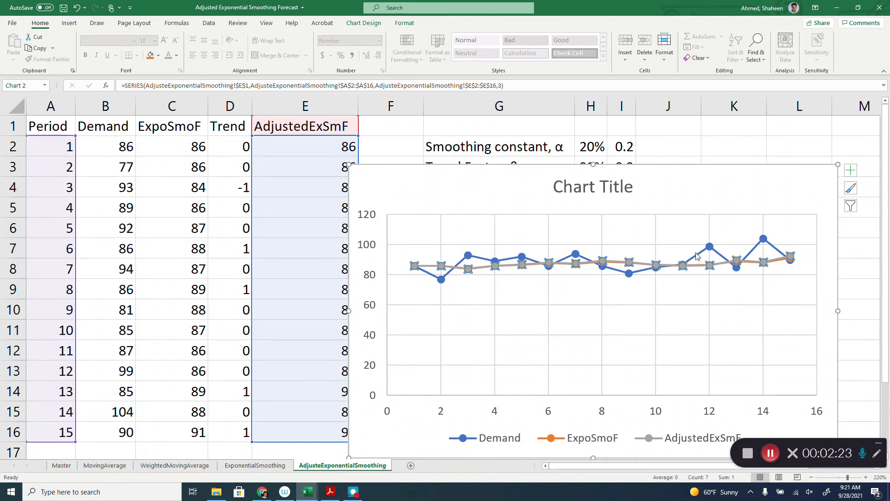
mouse_move(718, 286)
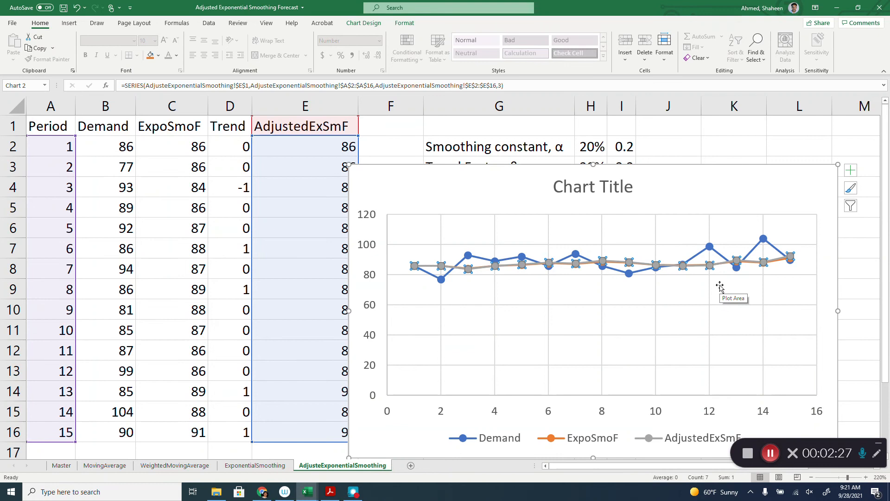
mouse_move(566, 327)
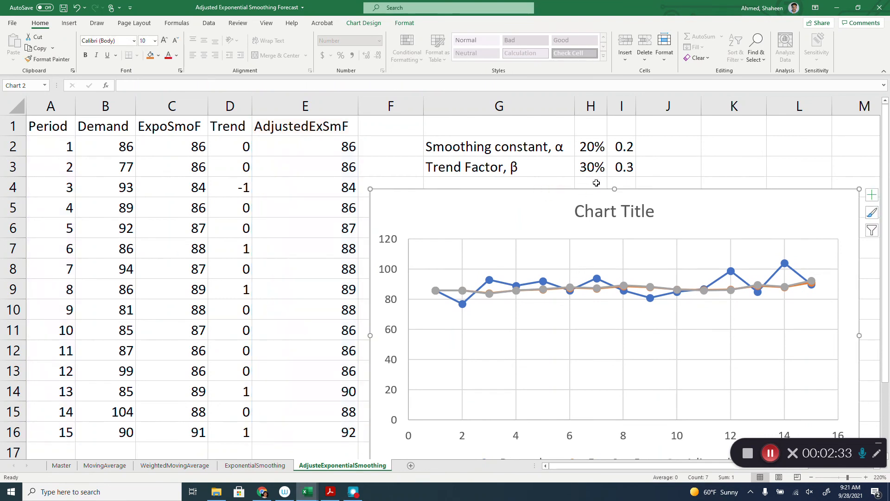
Change the smoothing constant in I2 to 0.9 so forecasts and chart recalculate
left_click(621, 146)
type("0.9")
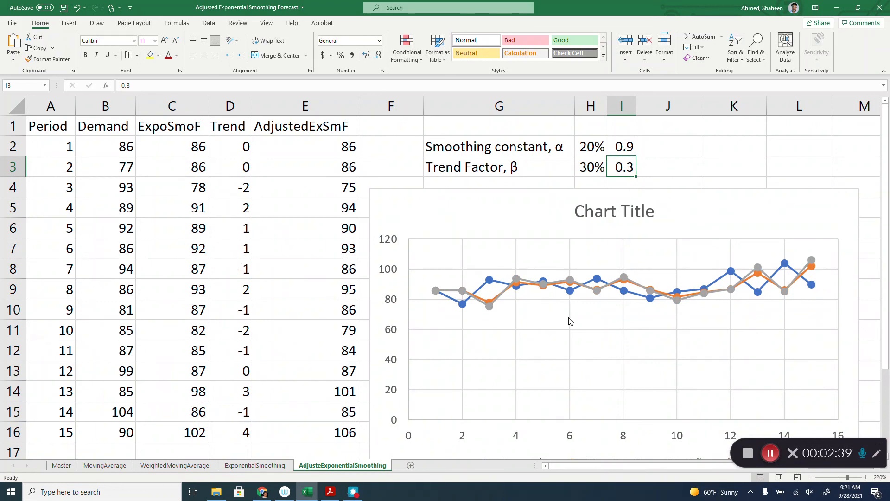
mouse_move(818, 304)
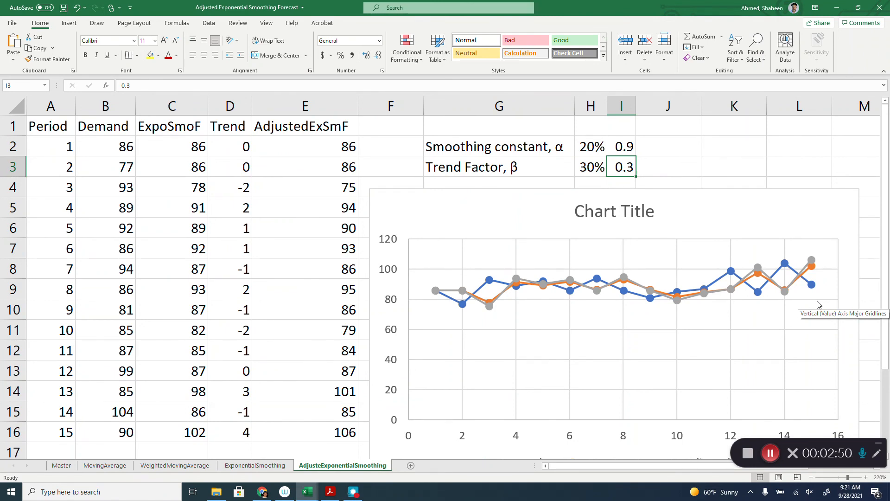
mouse_move(714, 409)
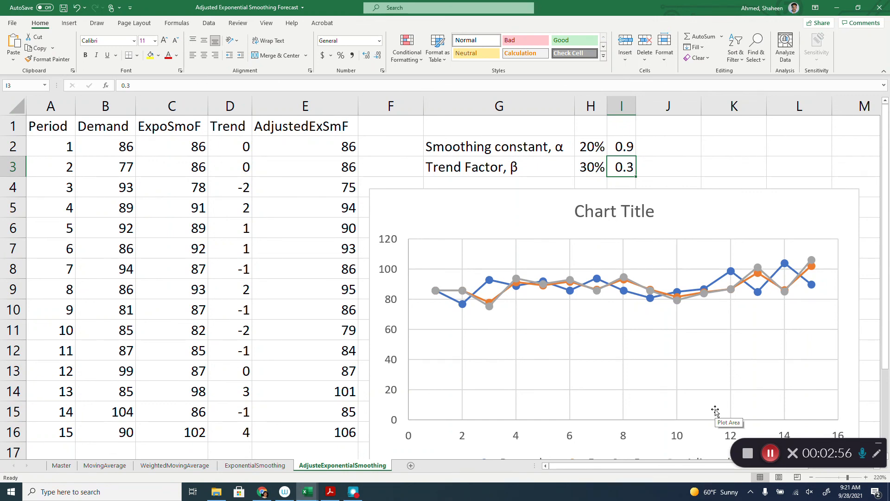
mouse_move(770, 453)
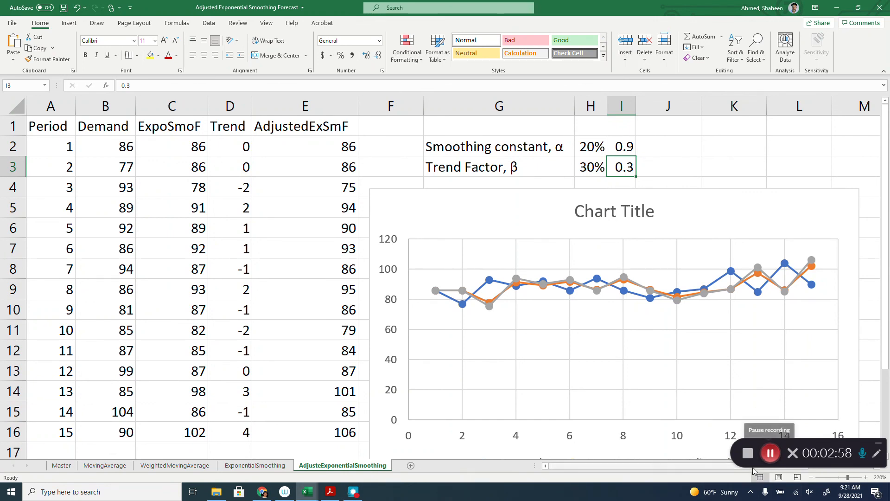